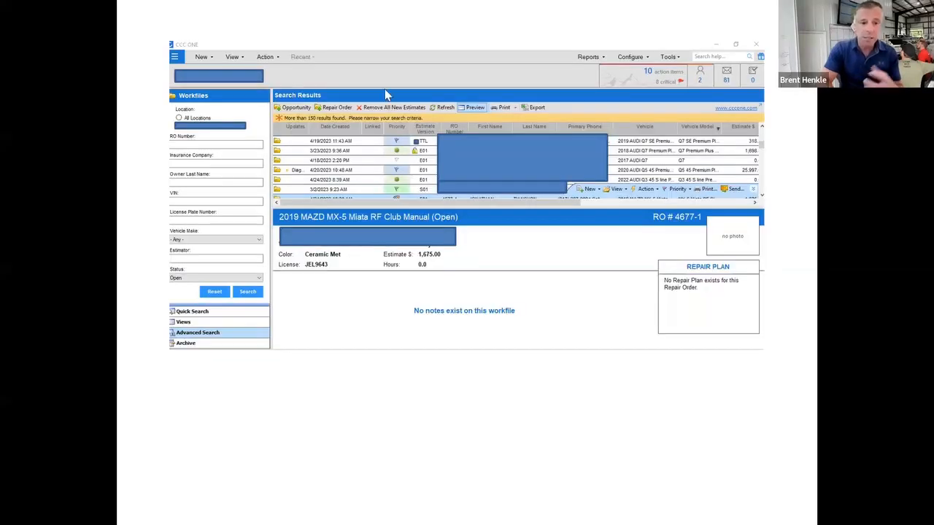
mouse_move(243, 225)
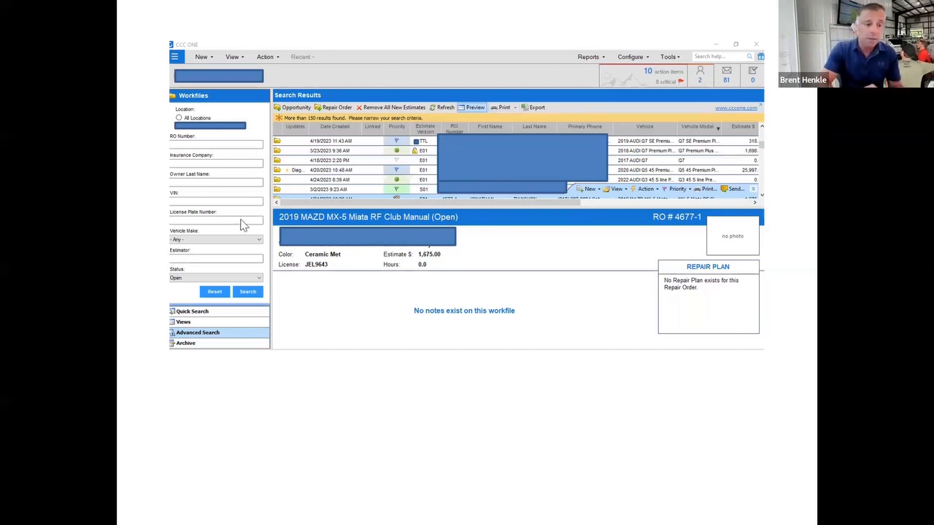
mouse_move(242, 330)
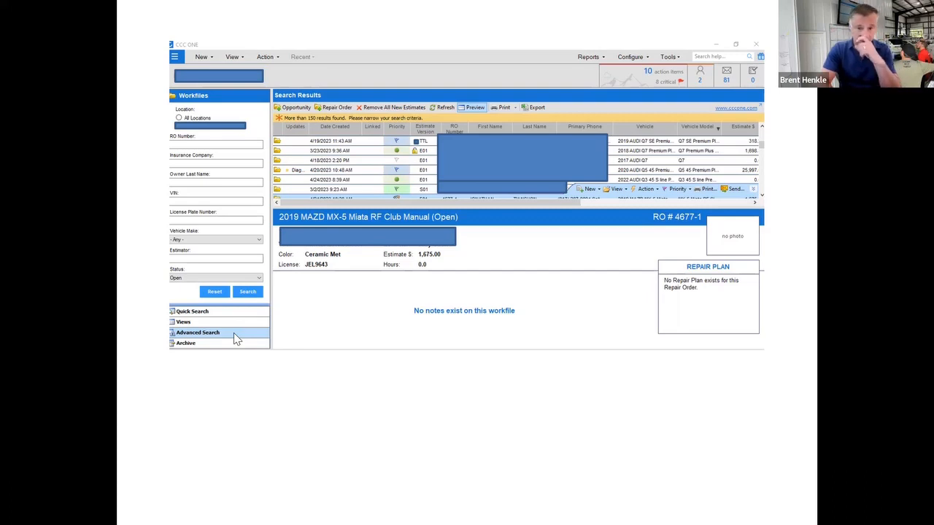
mouse_move(181, 178)
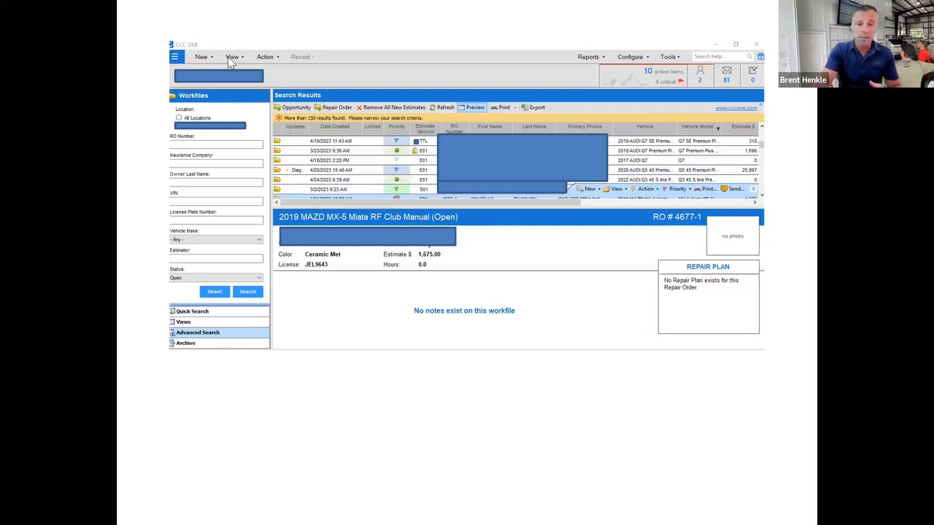
mouse_move(285, 83)
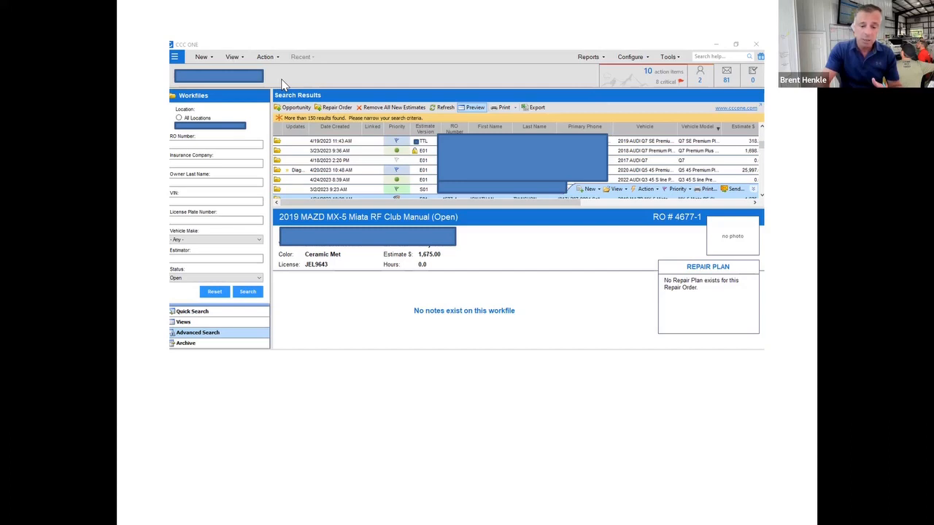
mouse_move(295, 178)
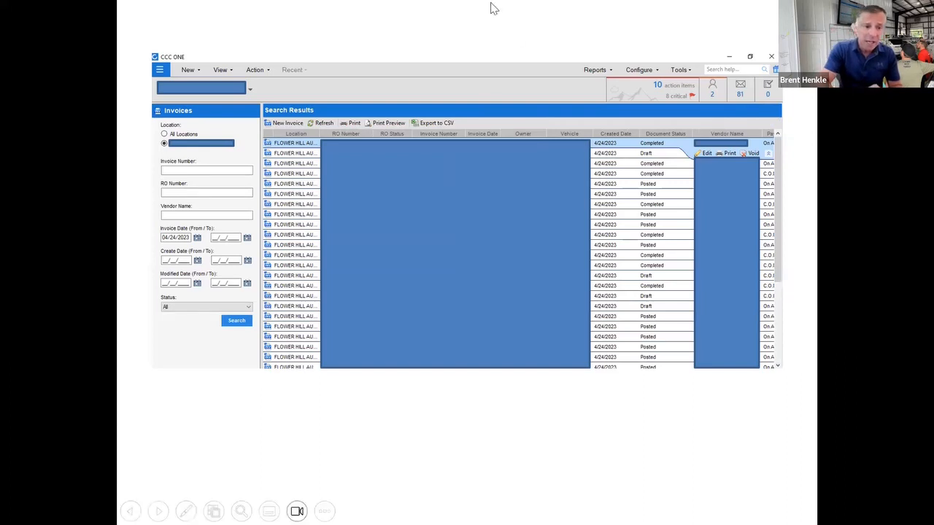
mouse_move(295, 93)
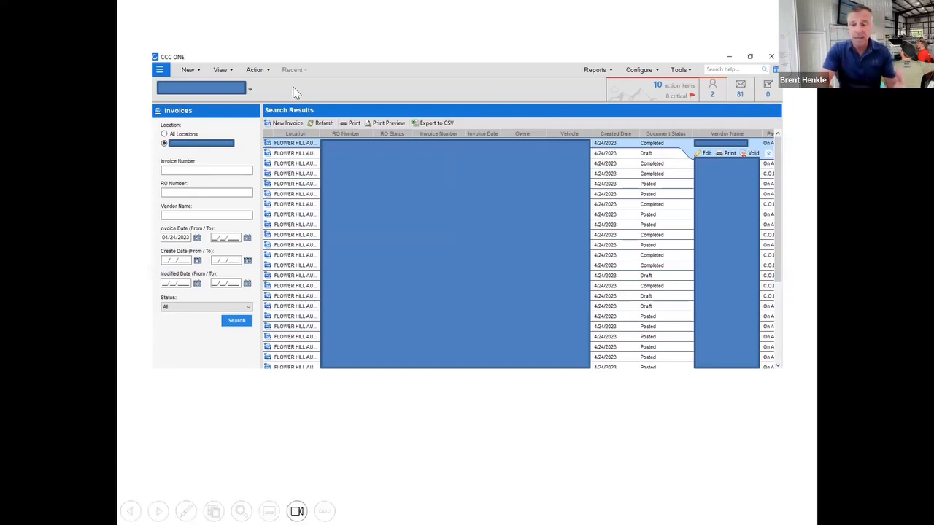